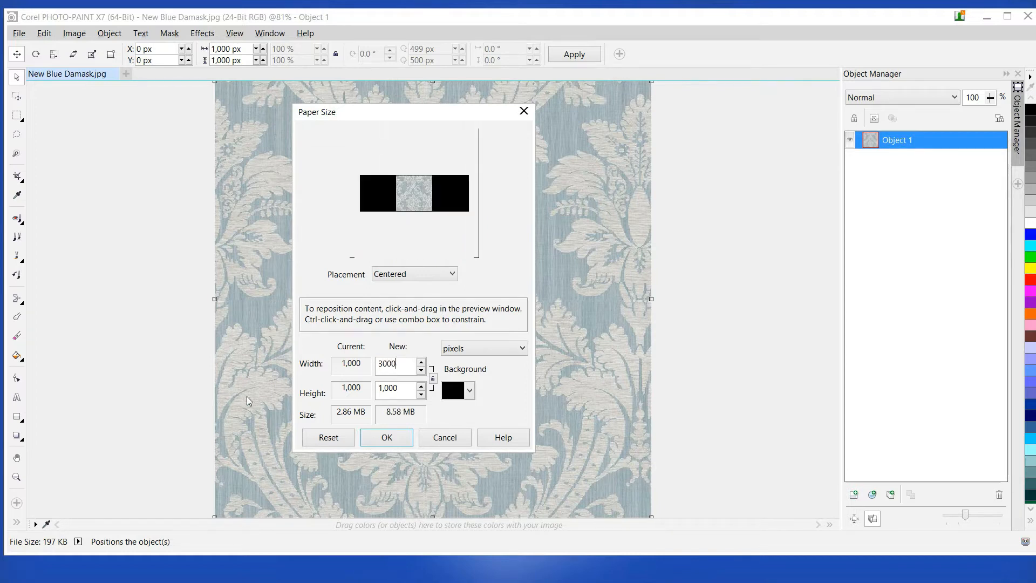
# Step: Widen the damask canvas to 3000 pixels with the original tile kept centred
pyautogui.click(386, 438)
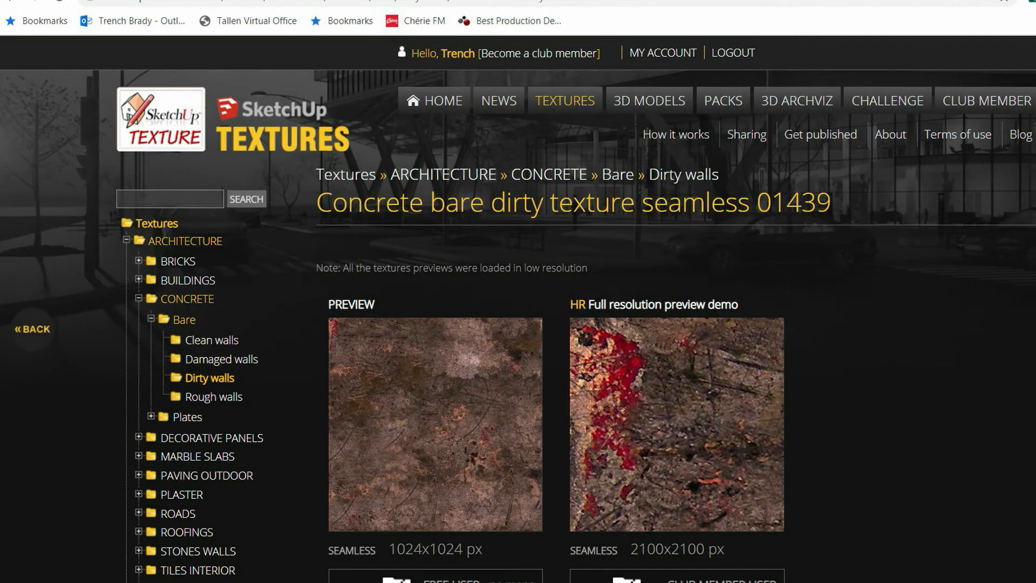
# Step: Open the seamless dirty concrete texture 01439 page on SketchUp Texture Club
pyautogui.click(36, 22)
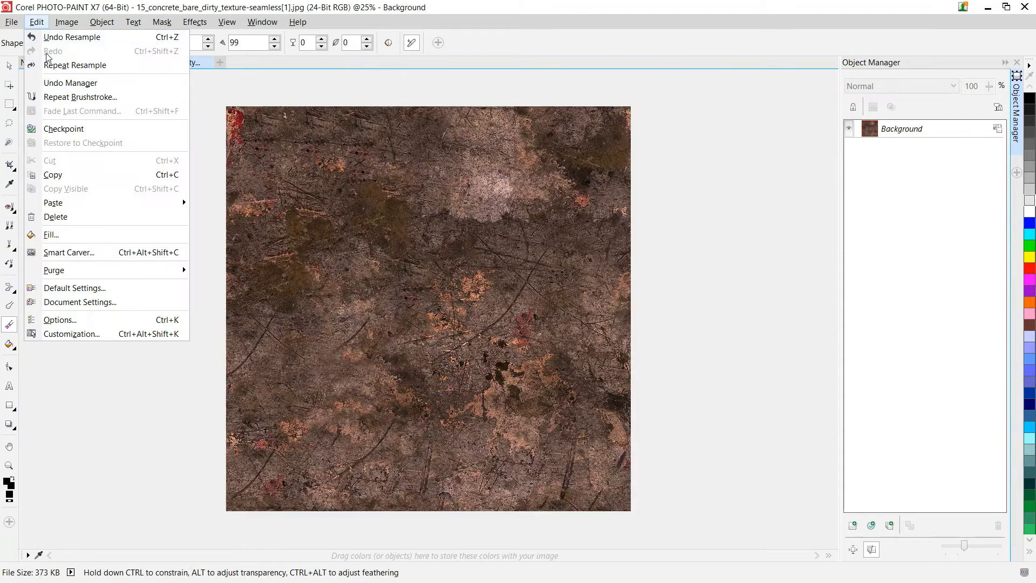
# Step: Return to the New Blue Damask document with the resampled concrete texture still open
pyautogui.click(58, 62)
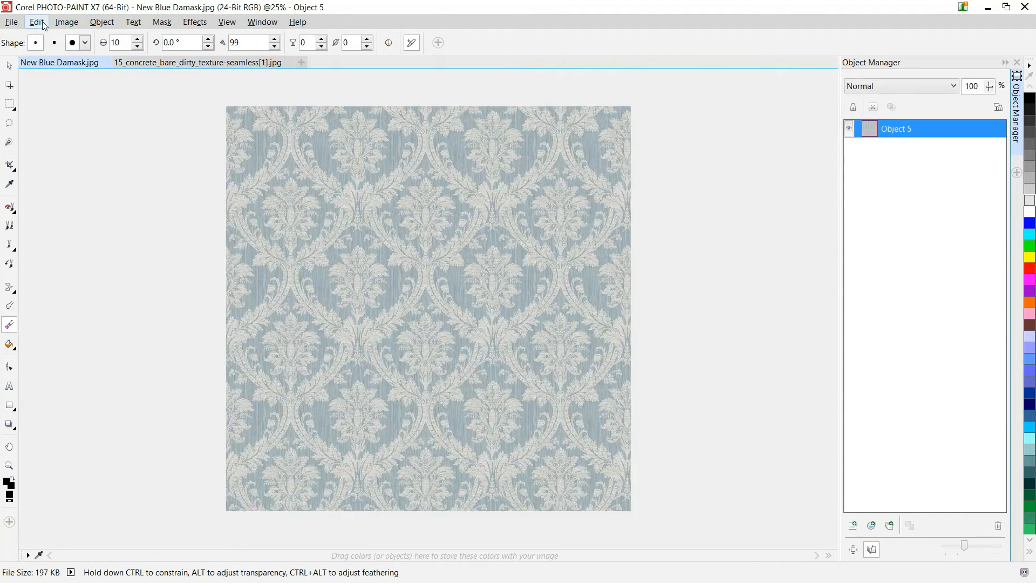